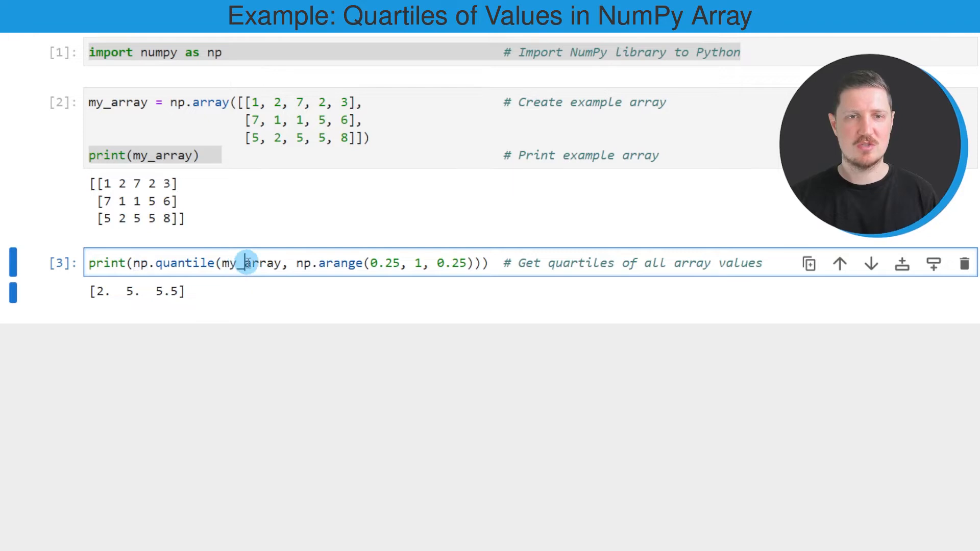
- Open Statistics Globe's 'Graphics in R' article from the R Programming menu and scroll through it
{"action": "double_click", "coordinate": [250, 262]}
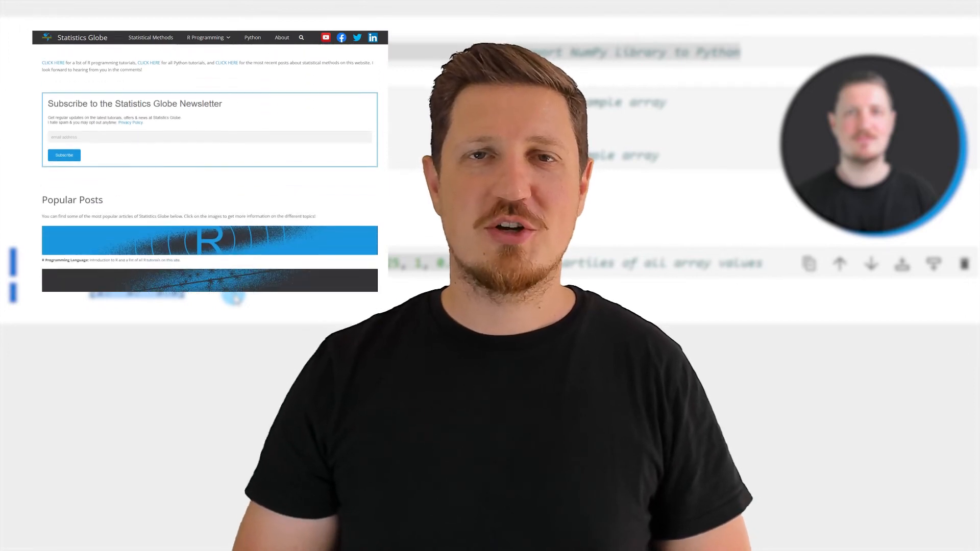
{"action": "scroll", "scroll_direction": "down", "scroll_amount": 3}
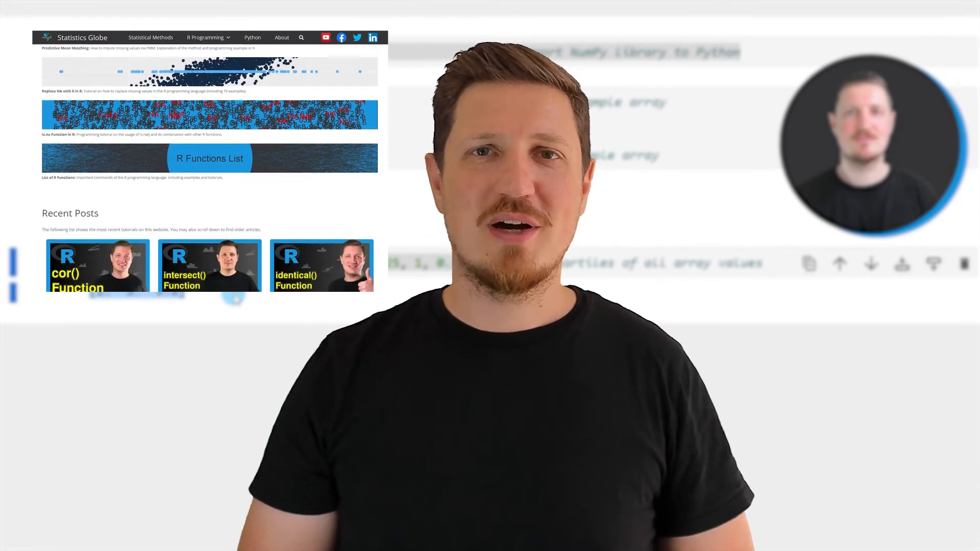
{"action": "scroll", "scroll_direction": "down", "scroll_amount": 3}
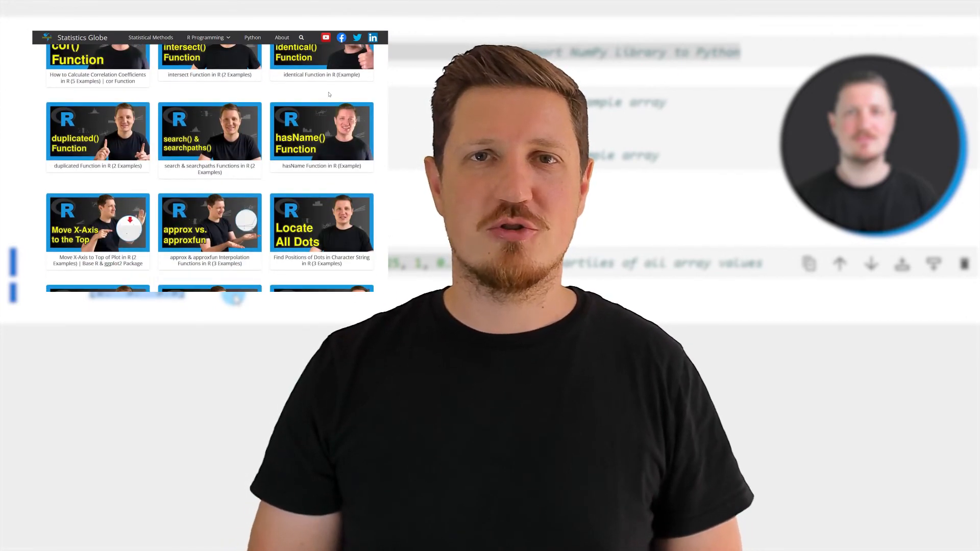
{"action": "left_click", "coordinate": [206, 36]}
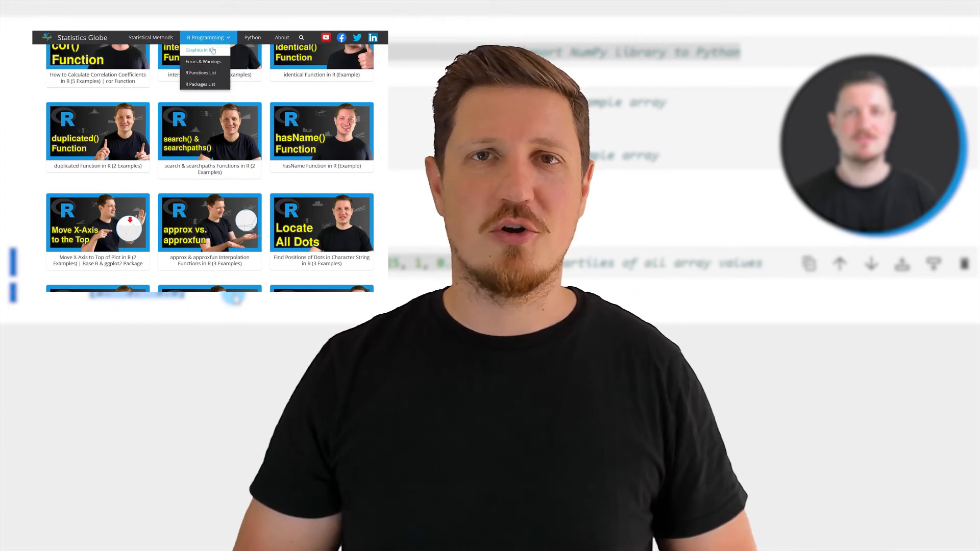
{"action": "left_click", "coordinate": [198, 50]}
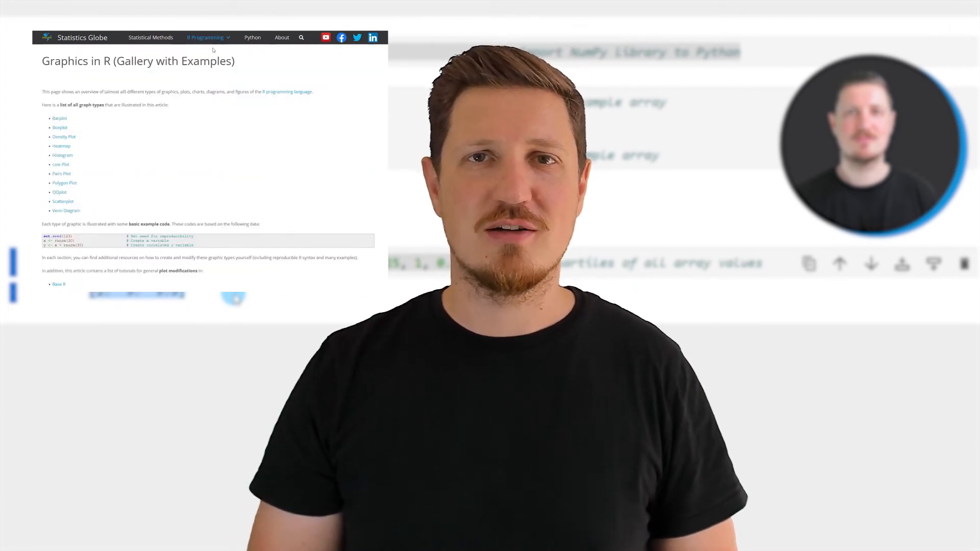
{"action": "scroll", "scroll_direction": "down", "scroll_amount": 3}
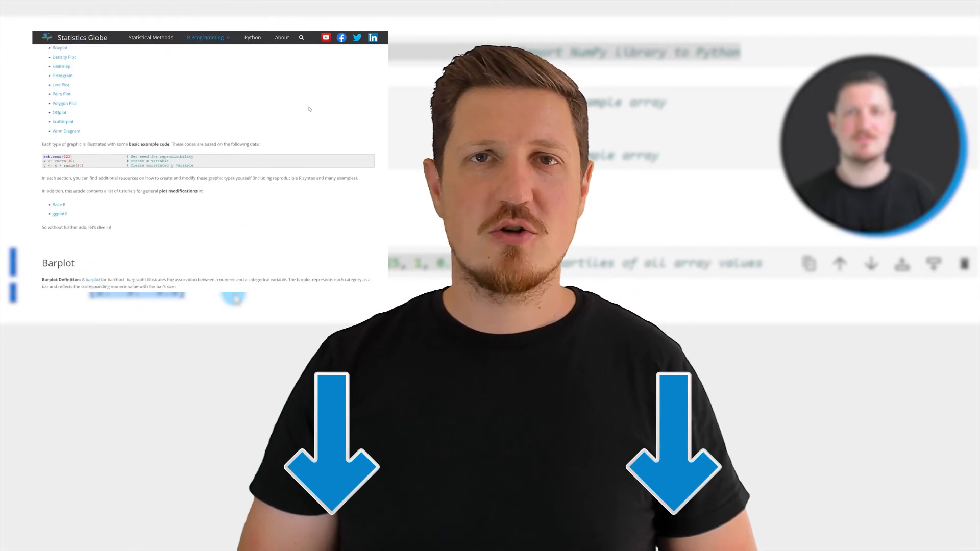
{"action": "scroll", "scroll_direction": "down", "scroll_amount": 3}
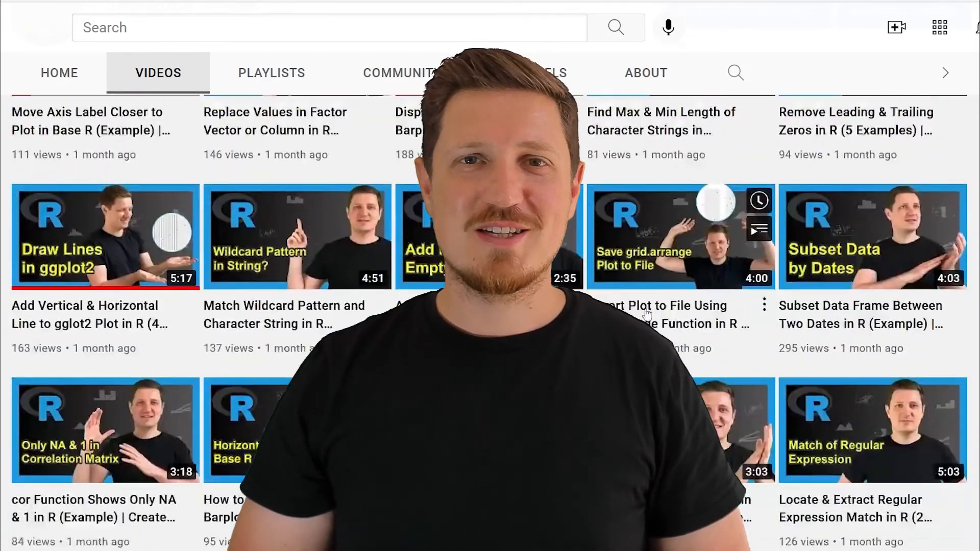
{"action": "scroll", "scroll_direction": "down", "scroll_amount": 3}
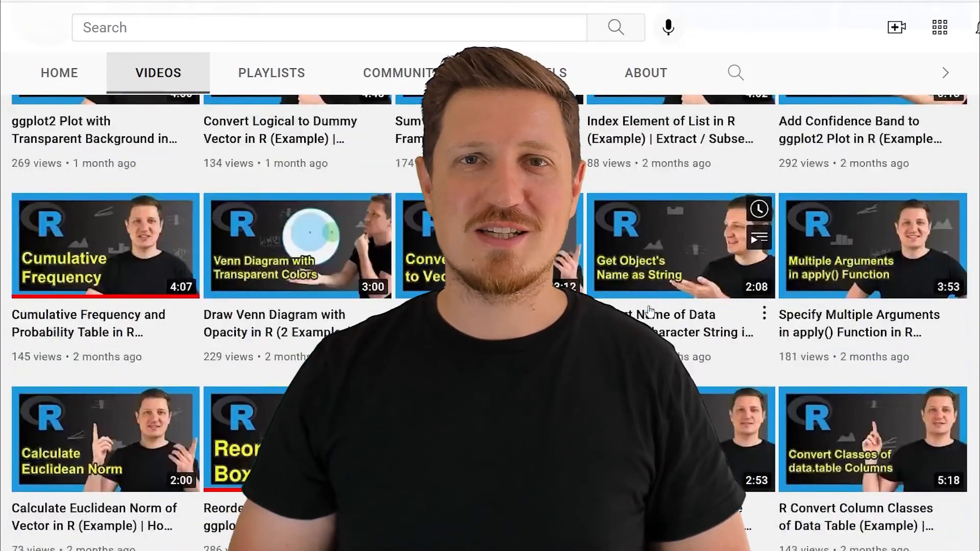